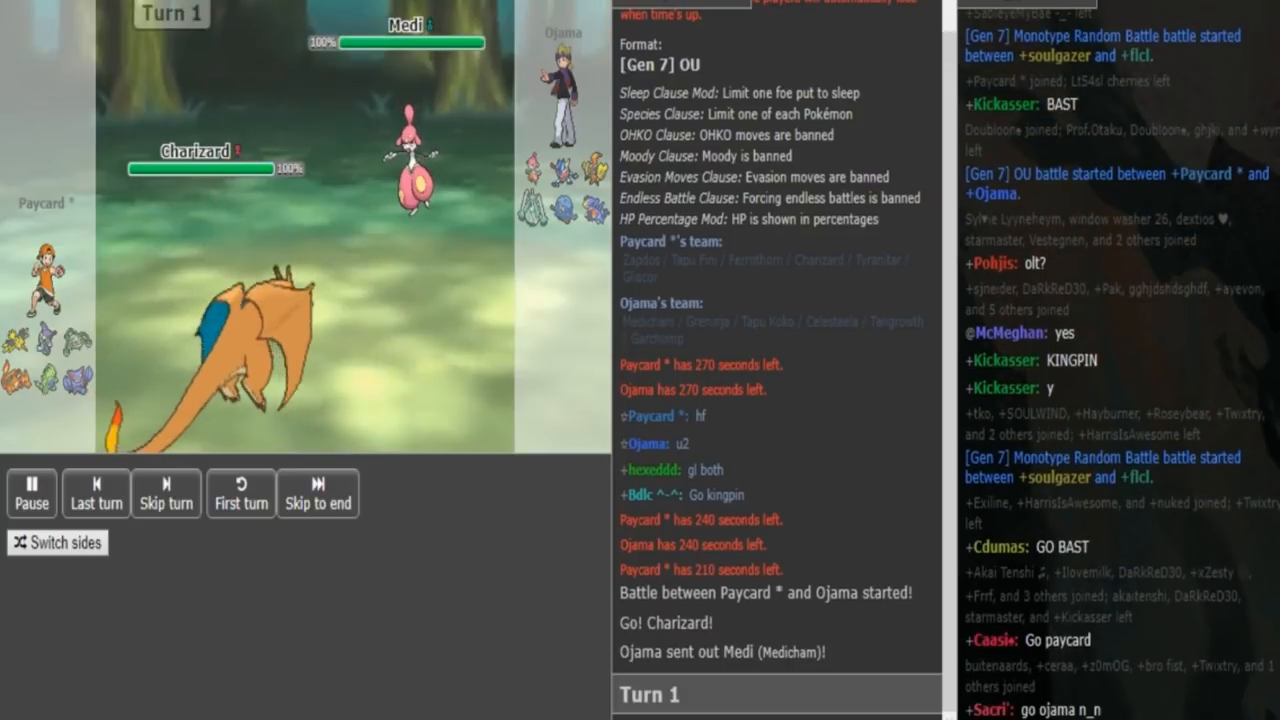
- Start the replay so Turn 1 plays into Turn 2 and Fire Blast burns Chomp
click(240, 492)
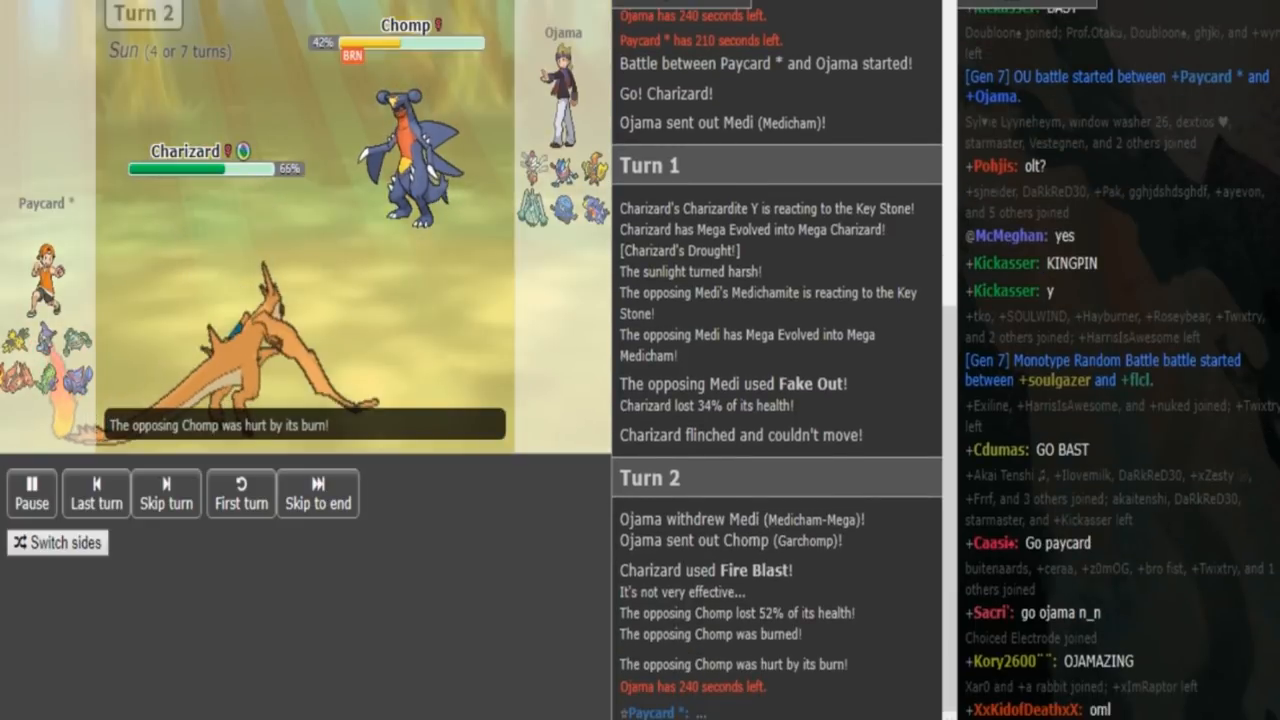
click(166, 492)
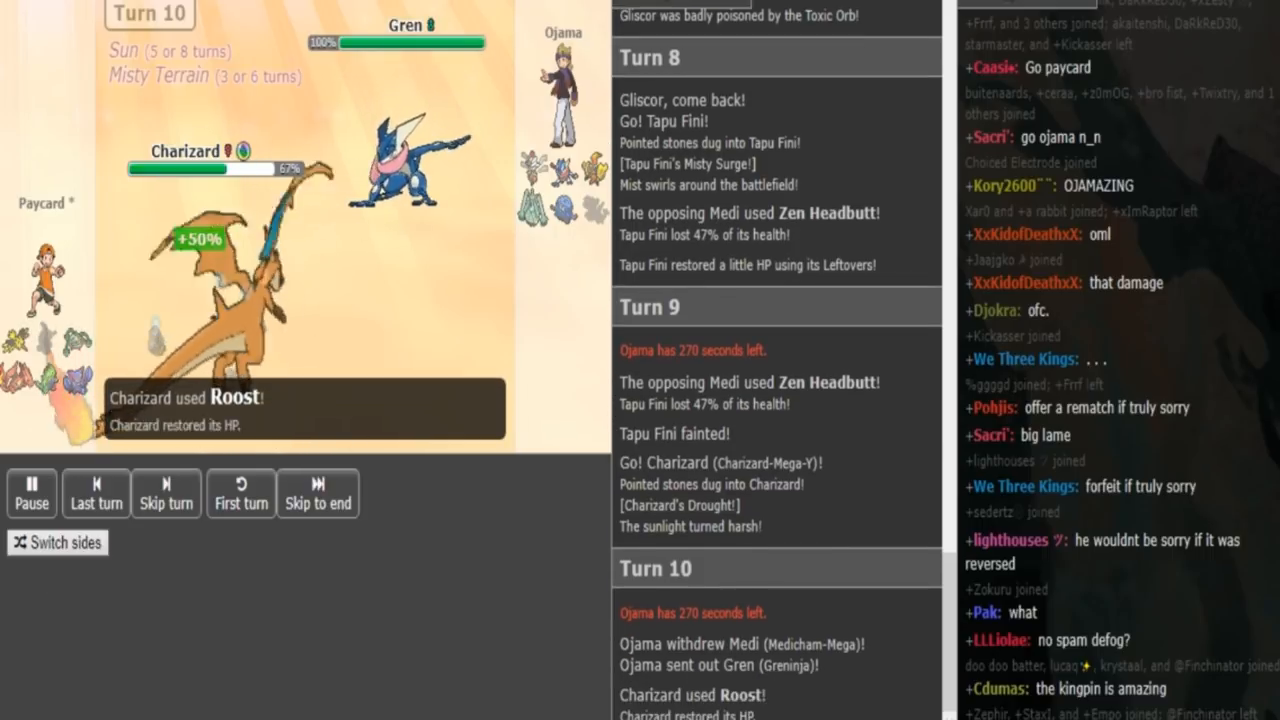
- Advance the replay through Turn 11 to Turn 12, where Ferrothorn takes Dark Pulse and heals with Leftovers
click(166, 492)
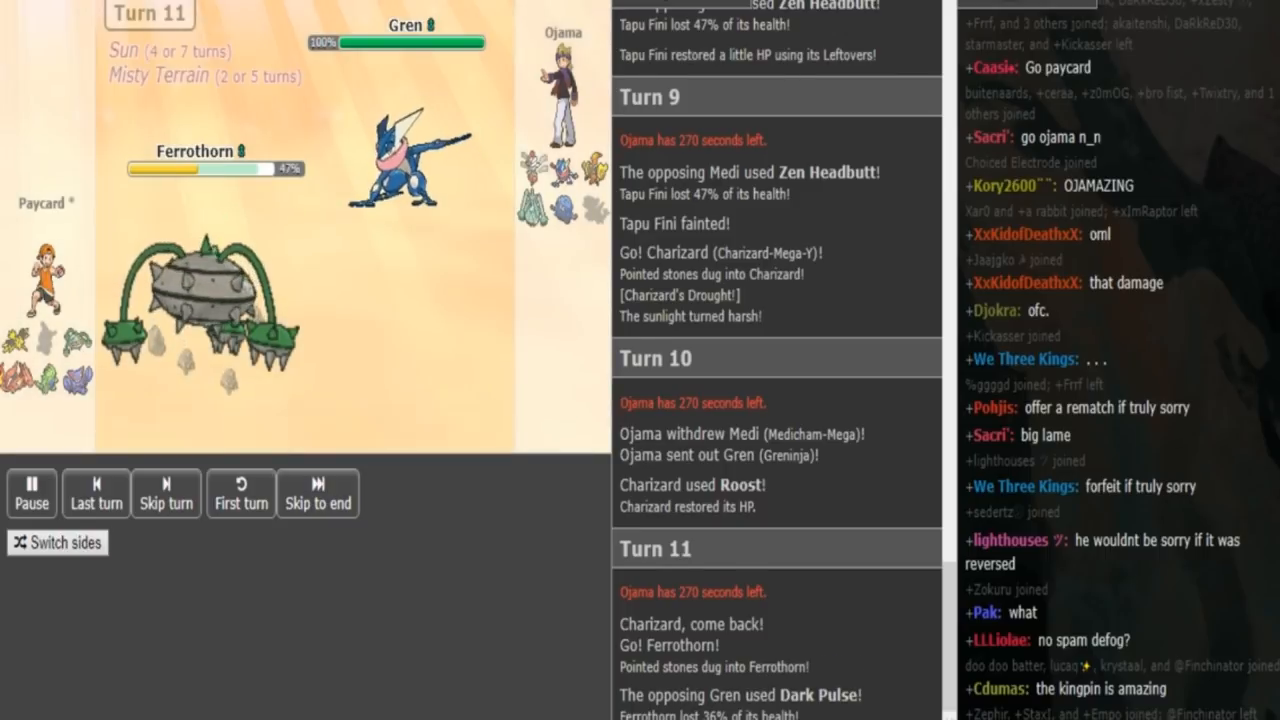
click(166, 492)
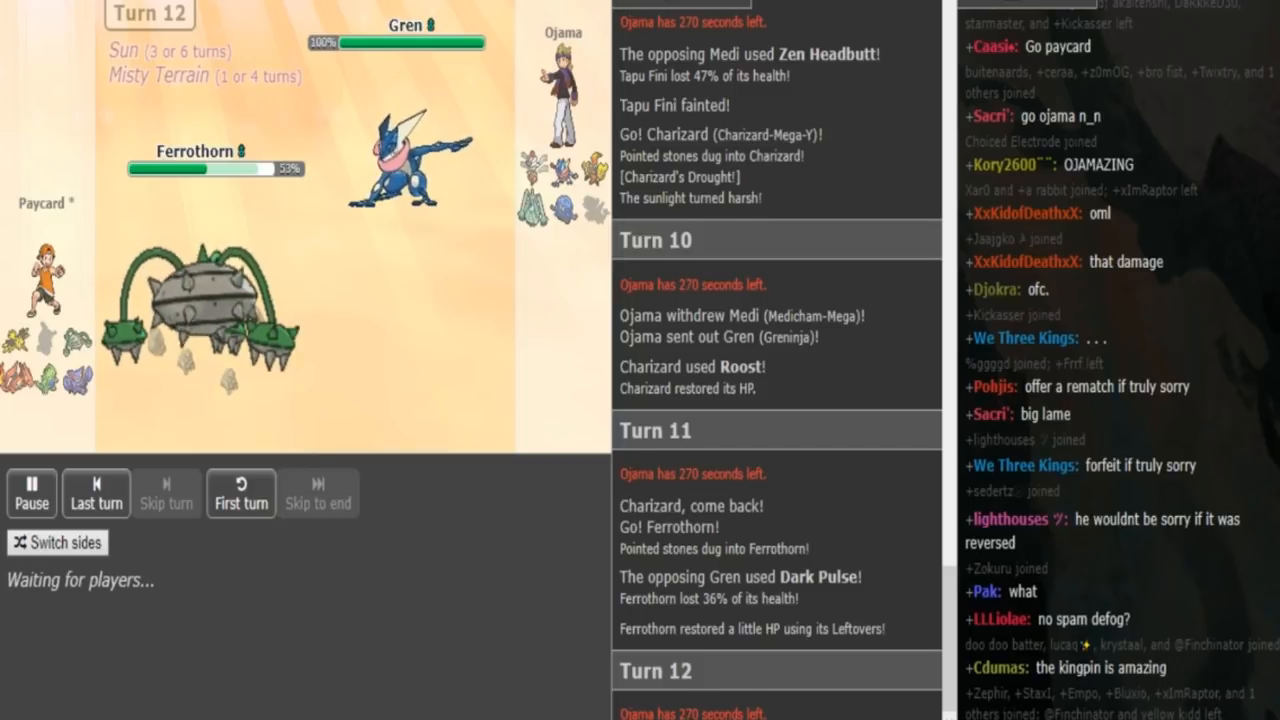
click(166, 492)
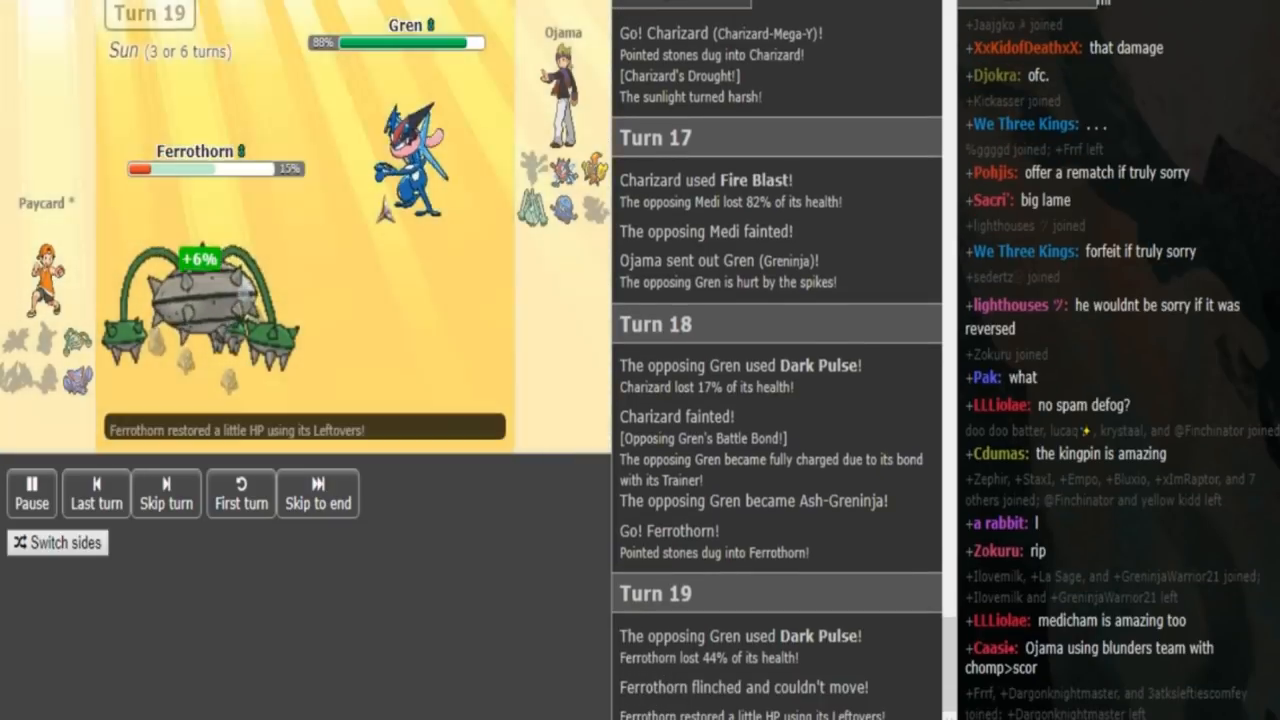
- Resume the replay through Turn 19 until Turn 20 begins after Ferrothorn flinches
click(166, 490)
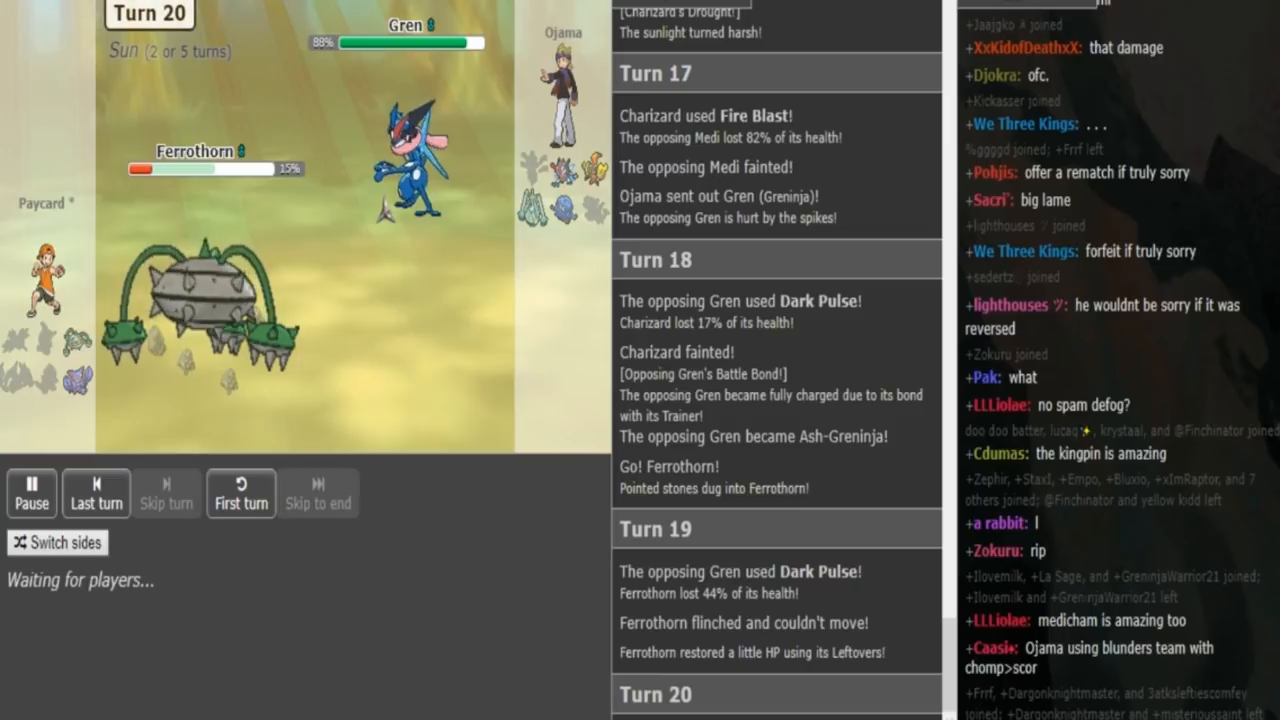